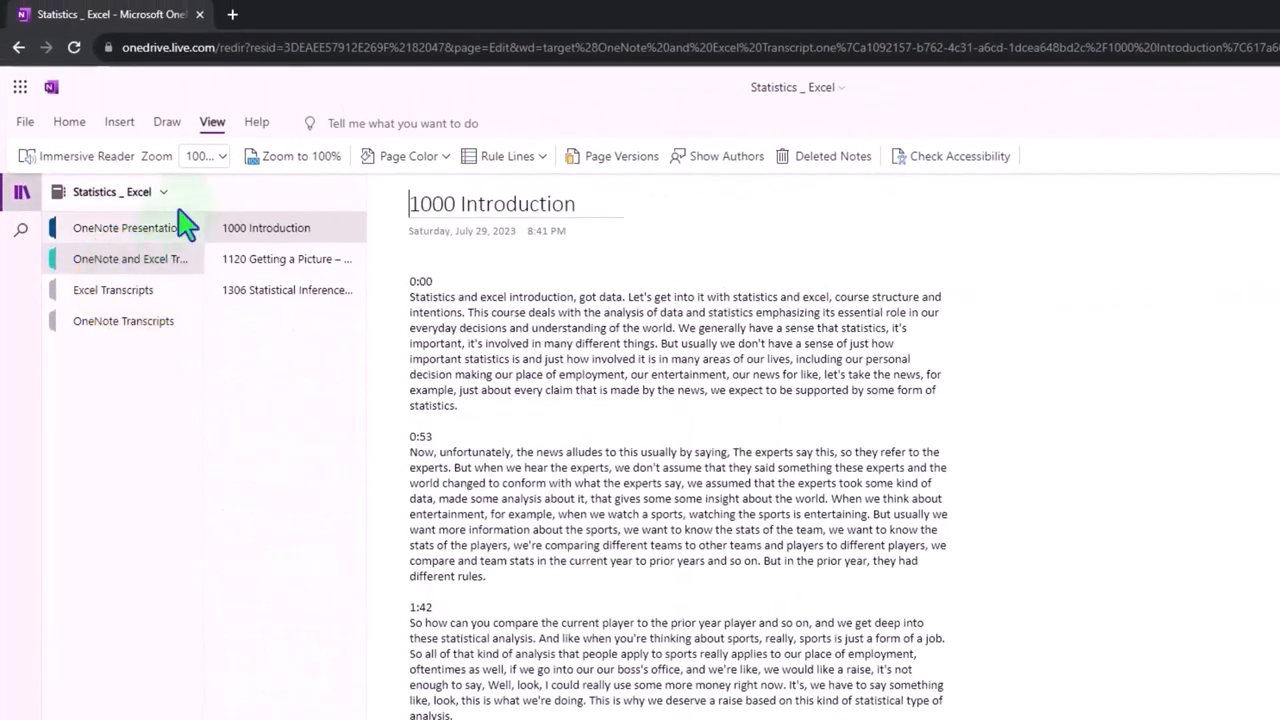
# Read the Introduction page aloud in Immersive Reader, translated into Spanish (Mexico).
pyautogui.click(86, 155)
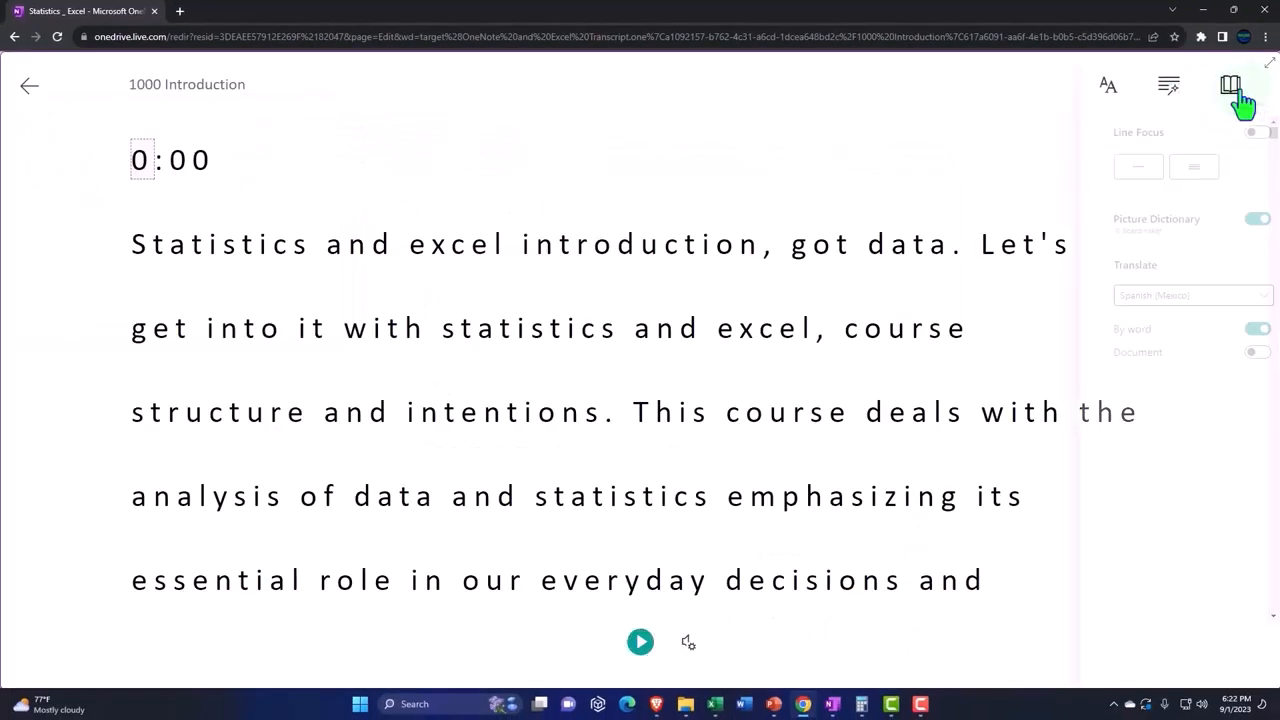
pyautogui.click(1230, 85)
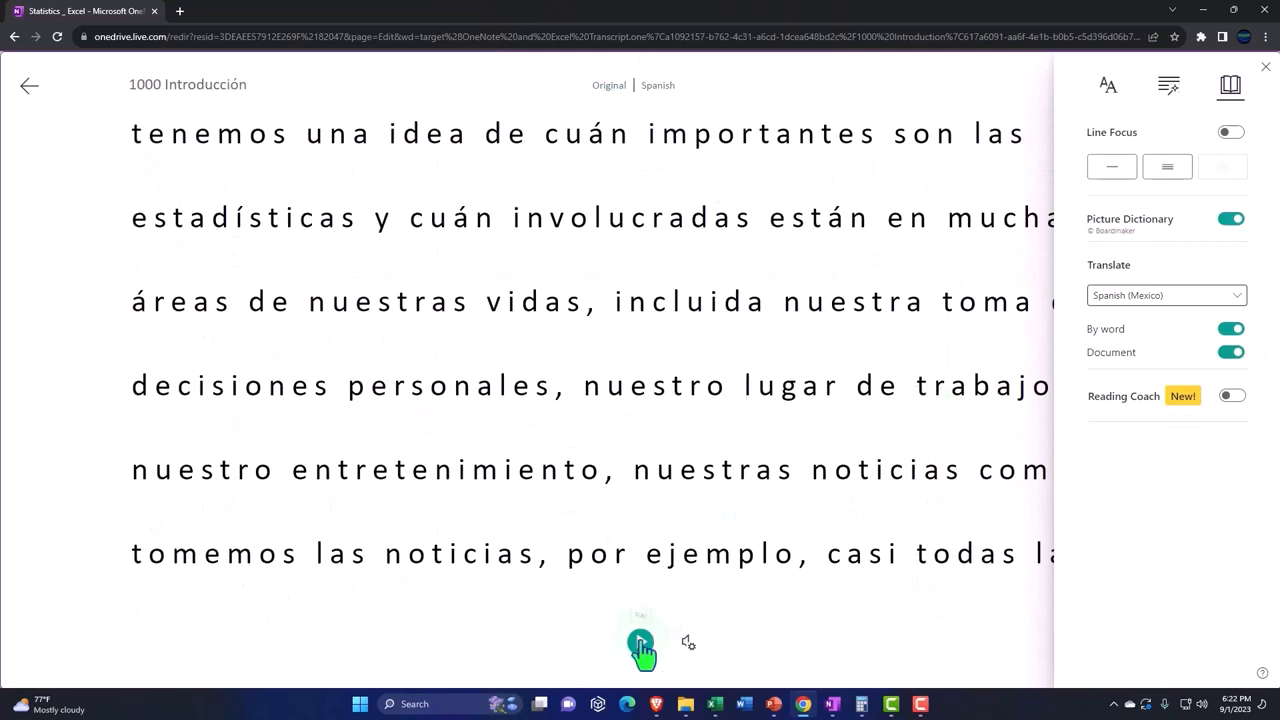
pyautogui.click(640, 642)
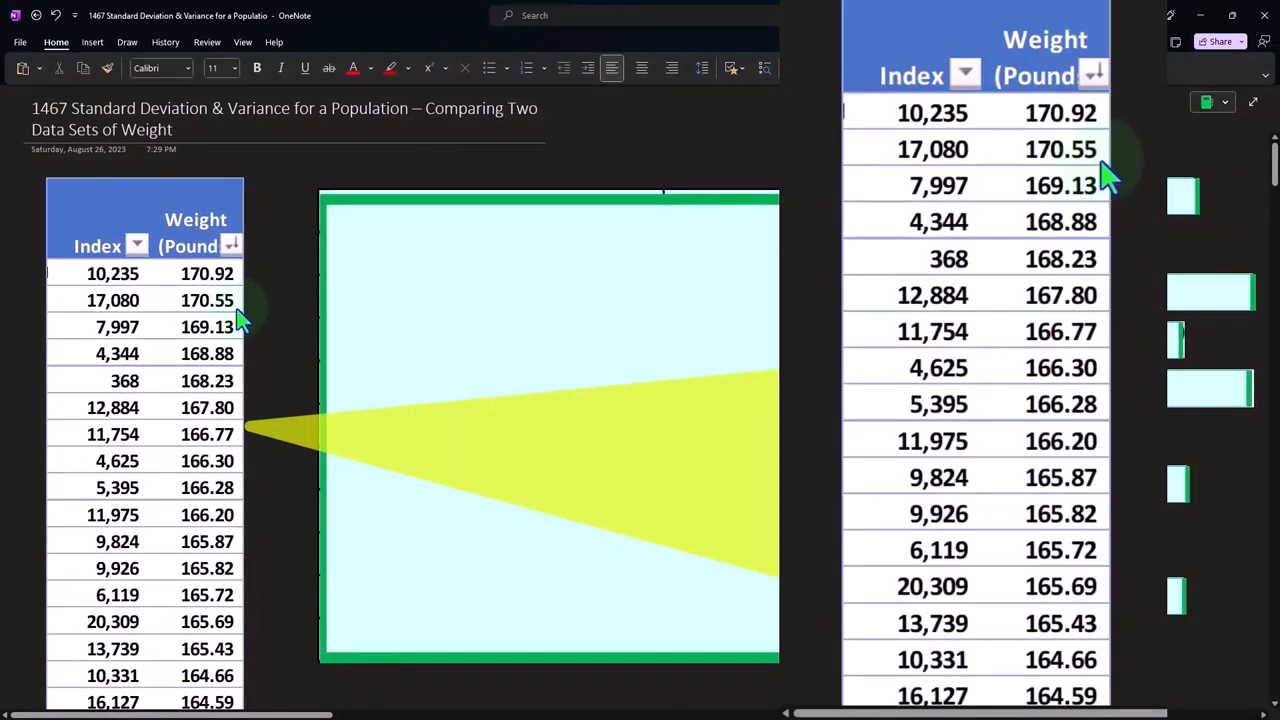
pyautogui.moveTo(240, 353)
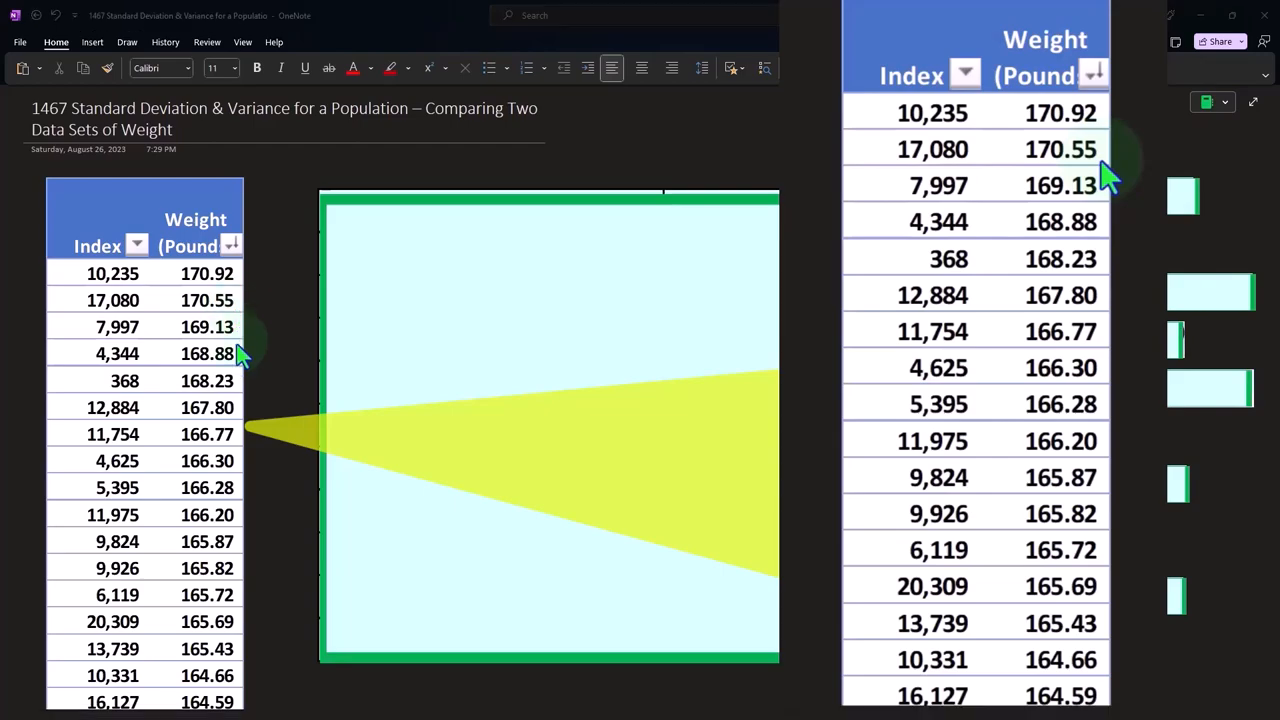
# Scroll down the Standard Deviation & Variance page to the Index and Weight (Pounds) table.
pyautogui.scroll(-3)
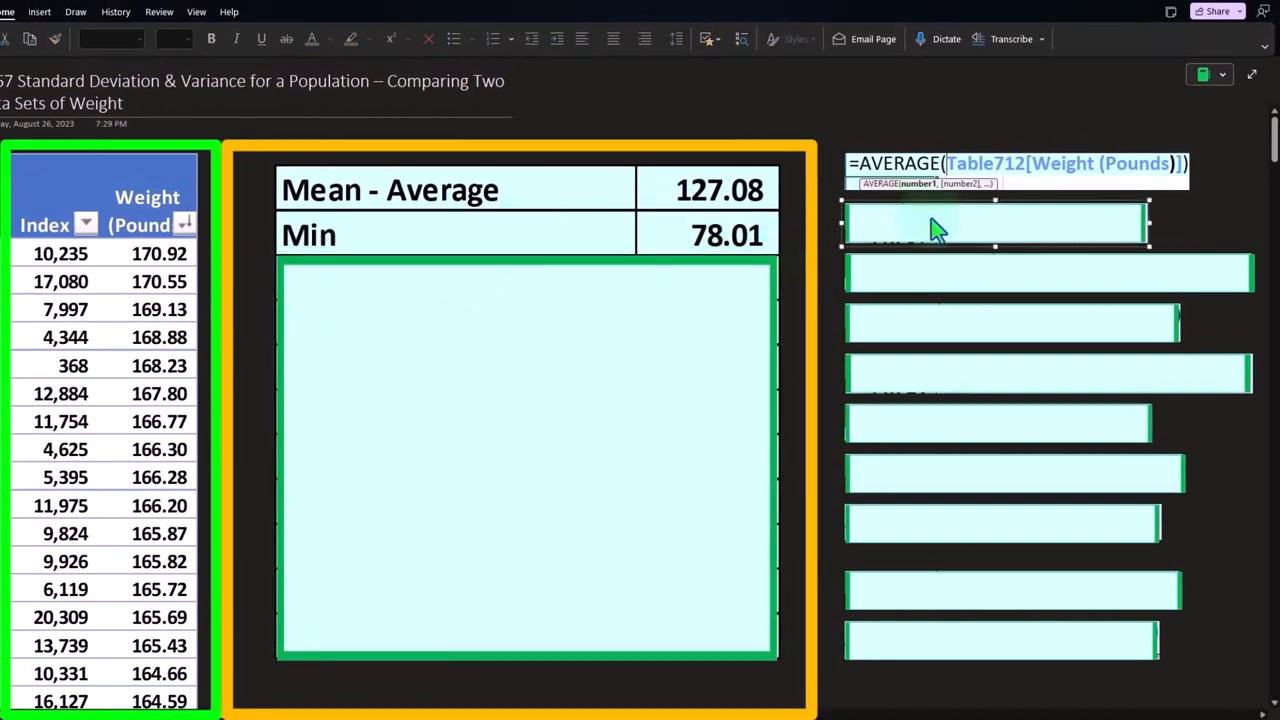
# Enter the =MIN and =QUARTILE.EXC(...,1) formulas for the weight column beside the table.
pyautogui.write('=MIN(Table712[Weight (Pounds)])')
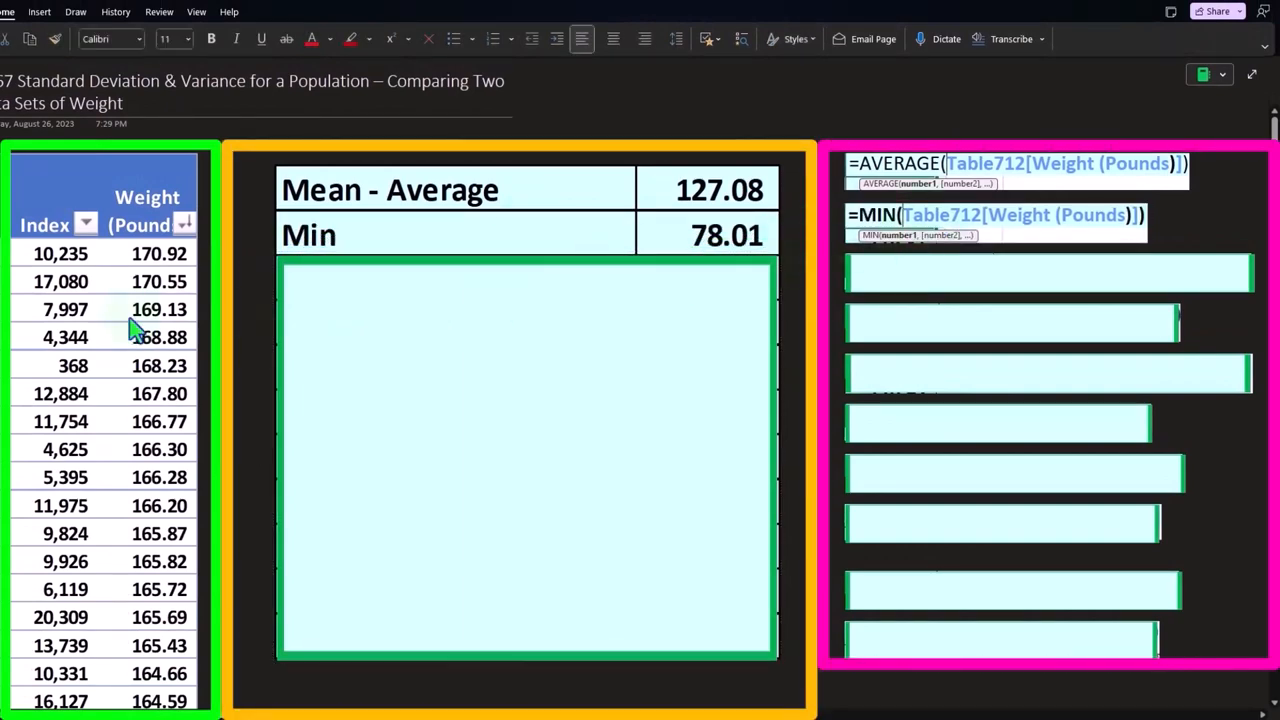
pyautogui.click(527, 455)
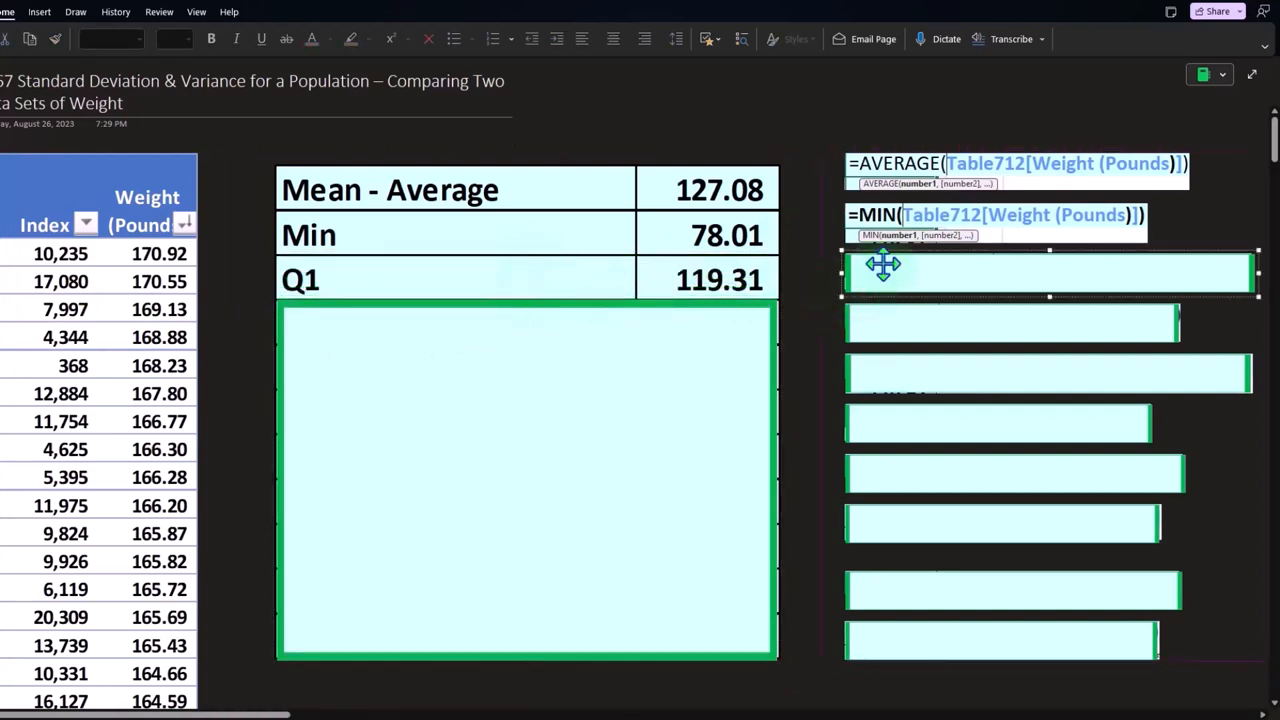
pyautogui.write('=QUARTILE.EXC(Table712[Weight (Pounds)],1)')
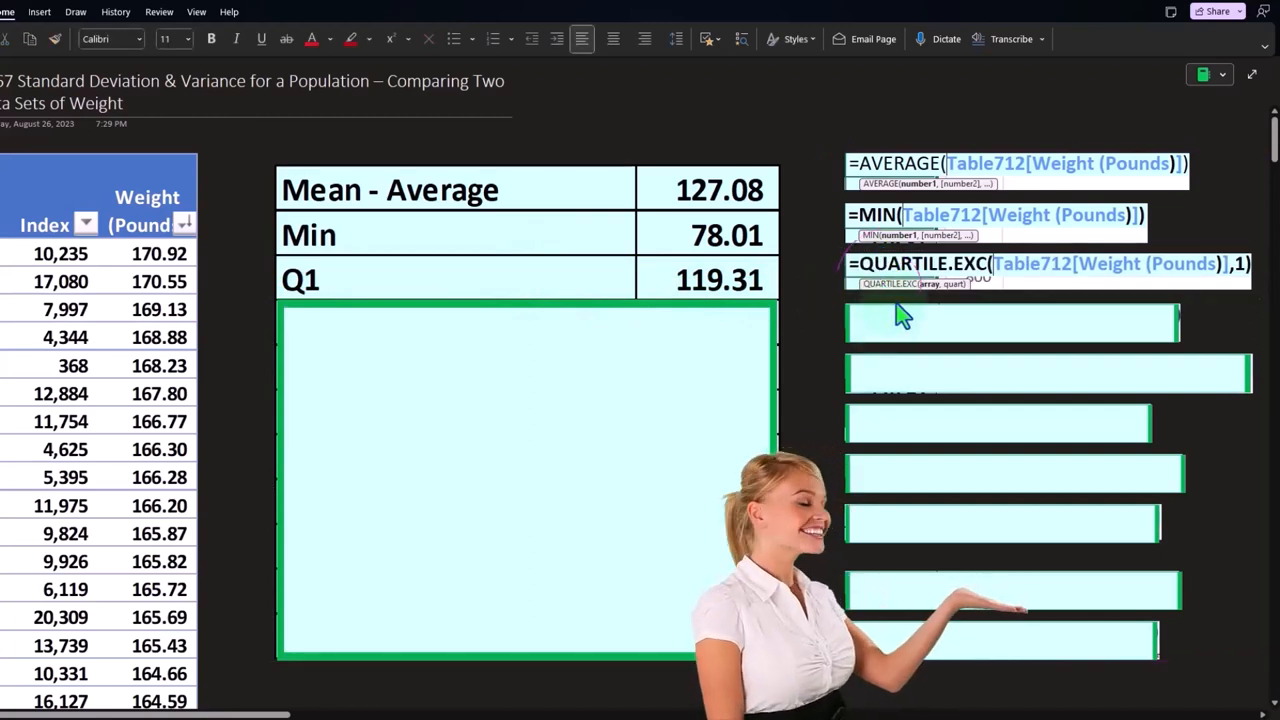
pyautogui.moveTo(970, 305)
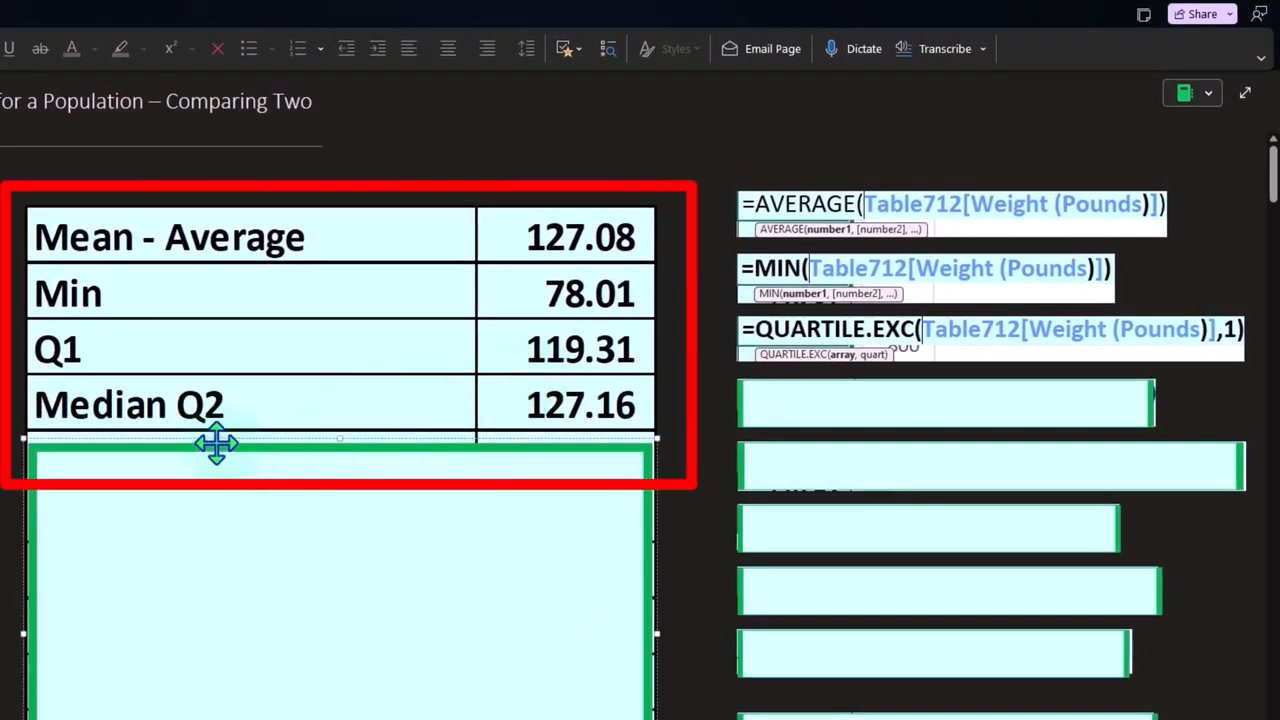
# Enter the =MEDIAN(Table712[Weight (Pounds)]) formula and select the next formula box.
pyautogui.write('=MEDIAN(Table712[Weight (Pounds)])')
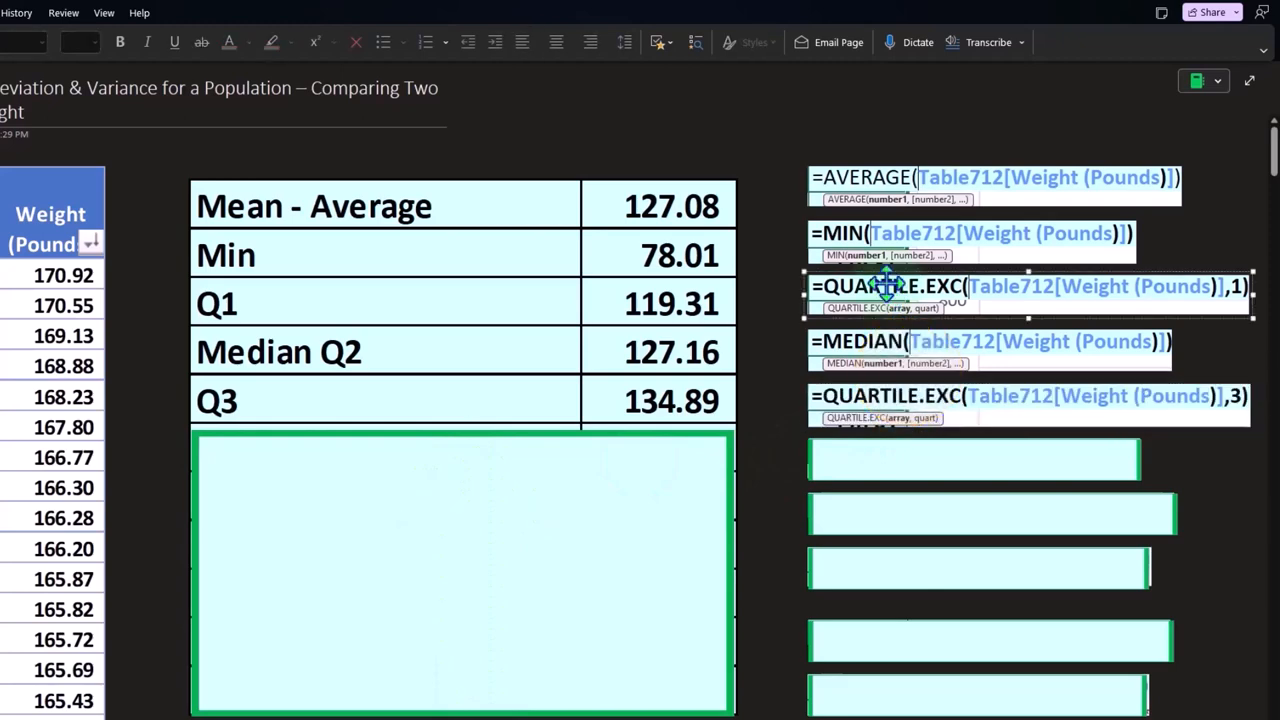
pyautogui.click(1230, 418)
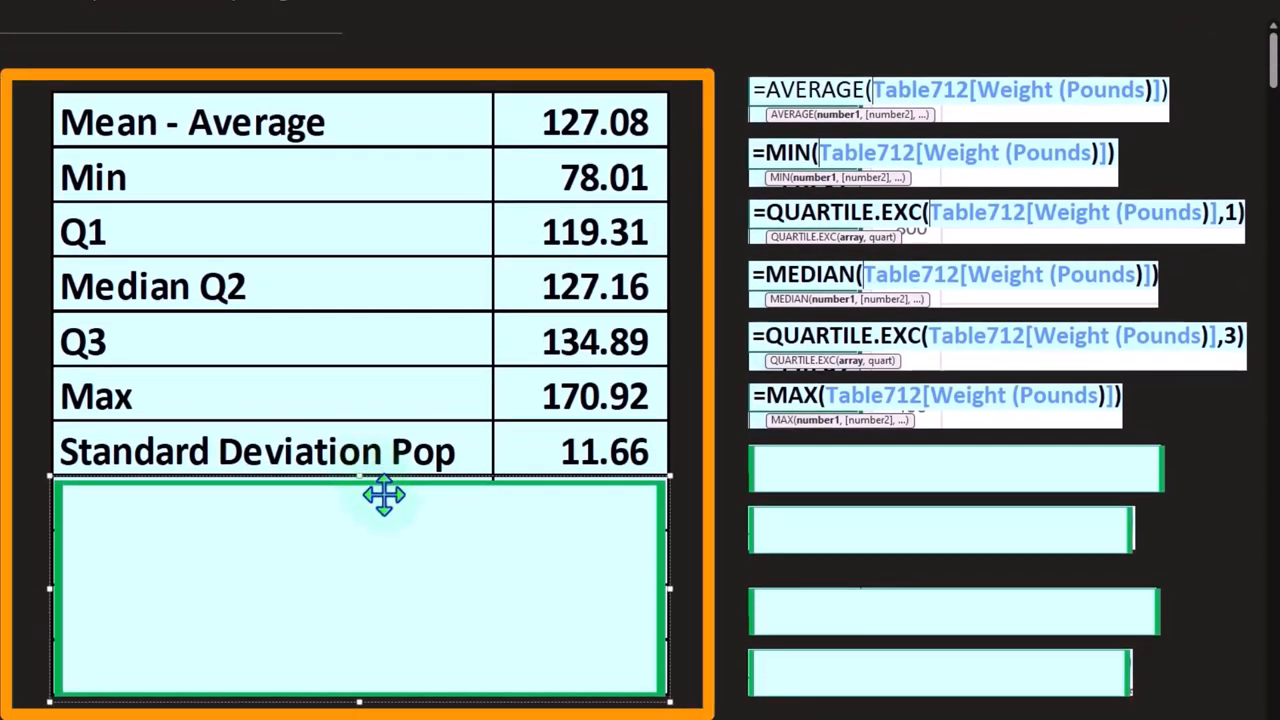
# Enter the =STDEV.P and =VAR.P weight formulas into empty text boxes.
pyautogui.click(955, 468)
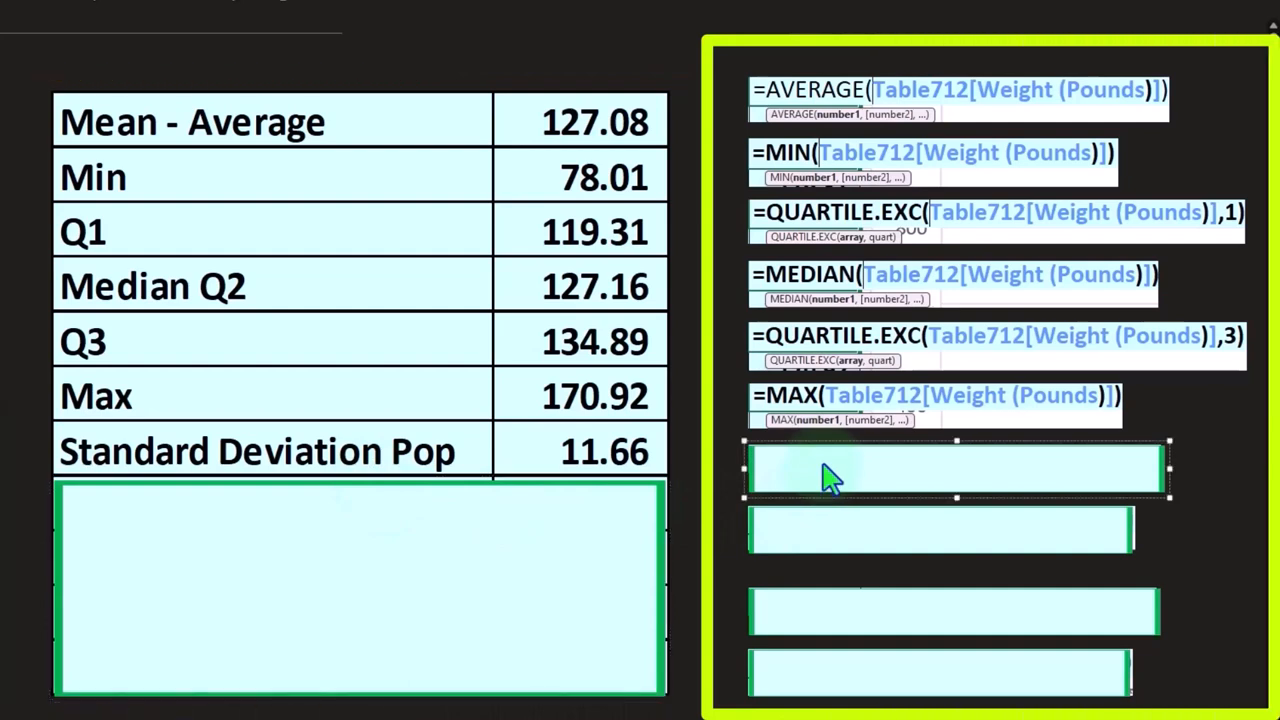
pyautogui.write('=STDEV.P(Table712[Weight (Pounds)])')
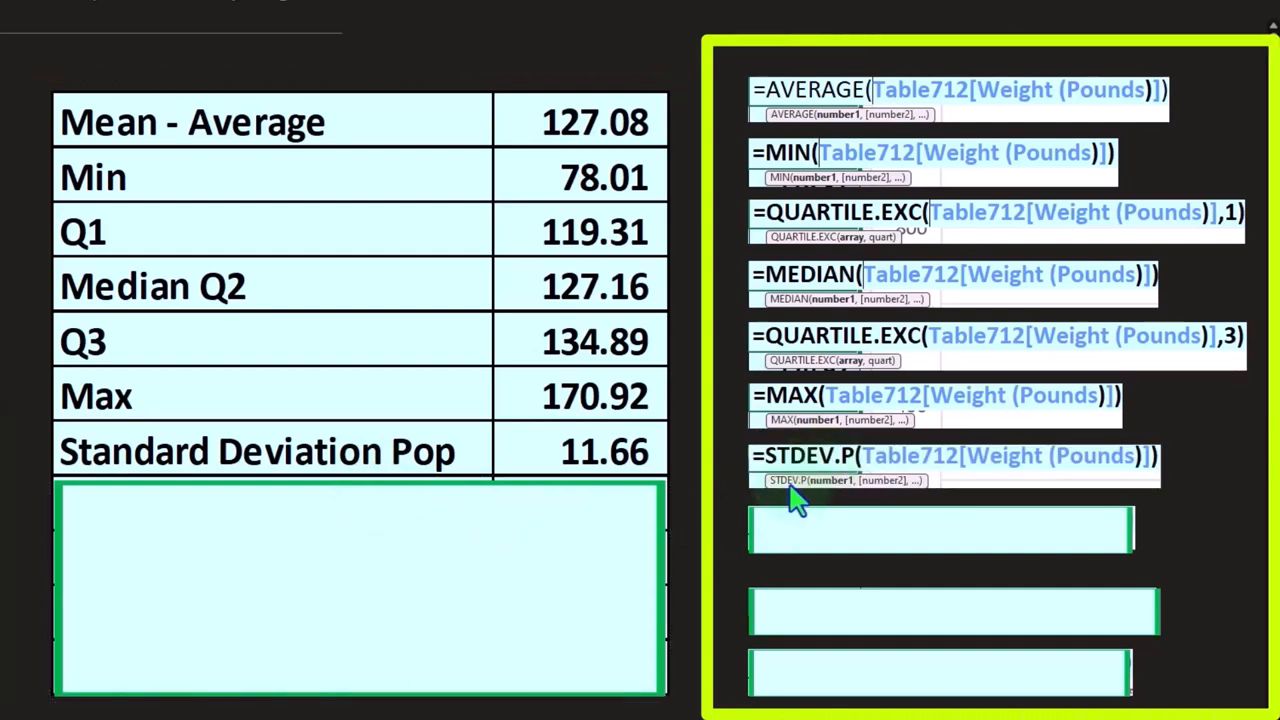
pyautogui.moveTo(850, 495)
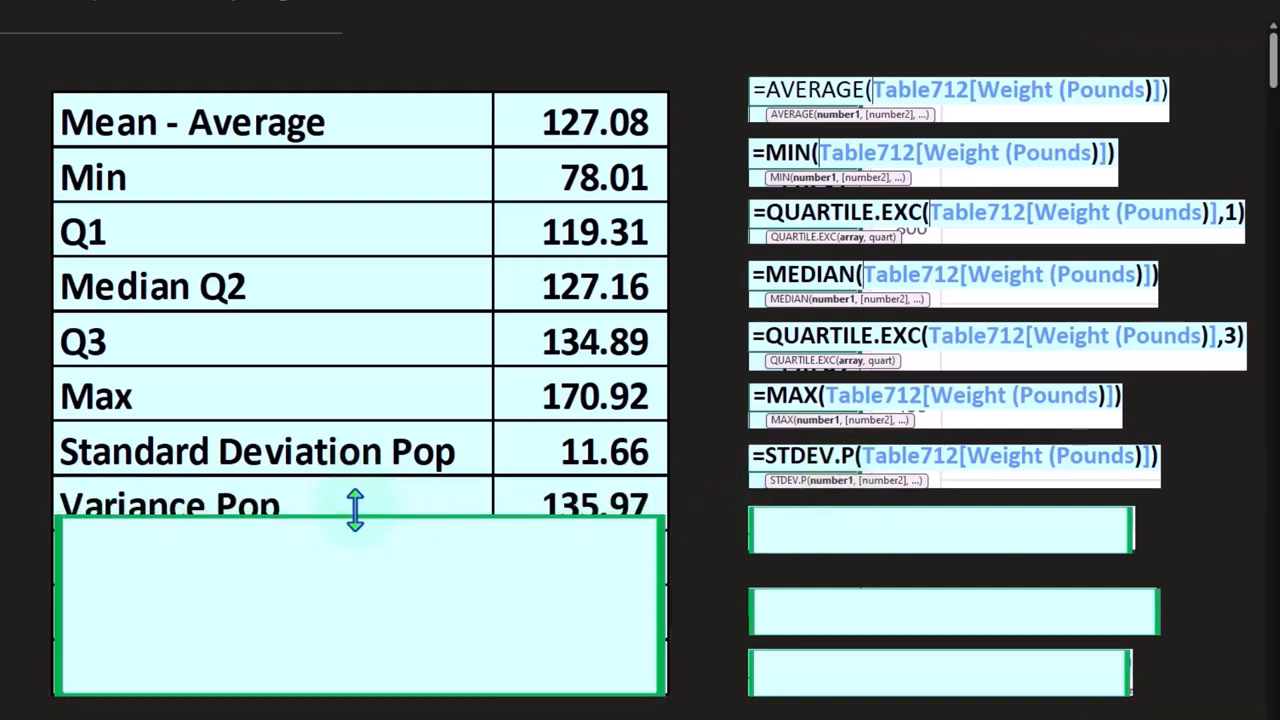
pyautogui.click(938, 528)
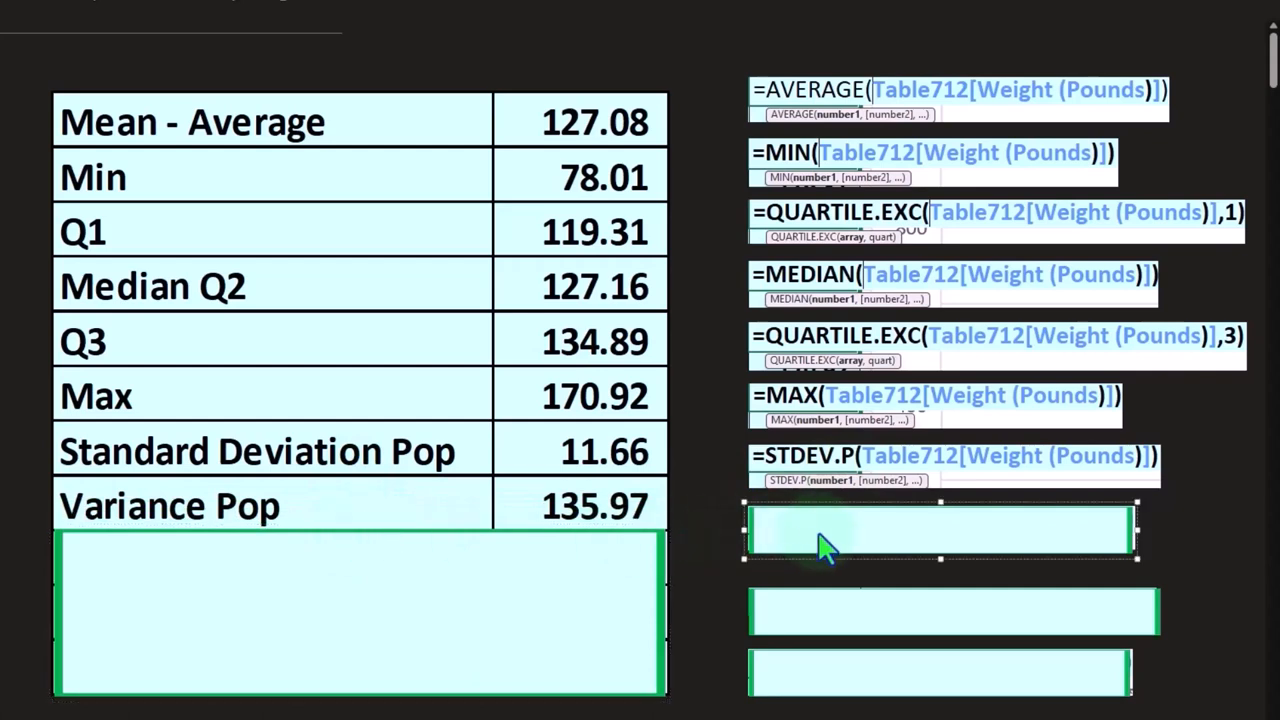
pyautogui.write('=VAR.P(Table712[Weight (Pounds)])')
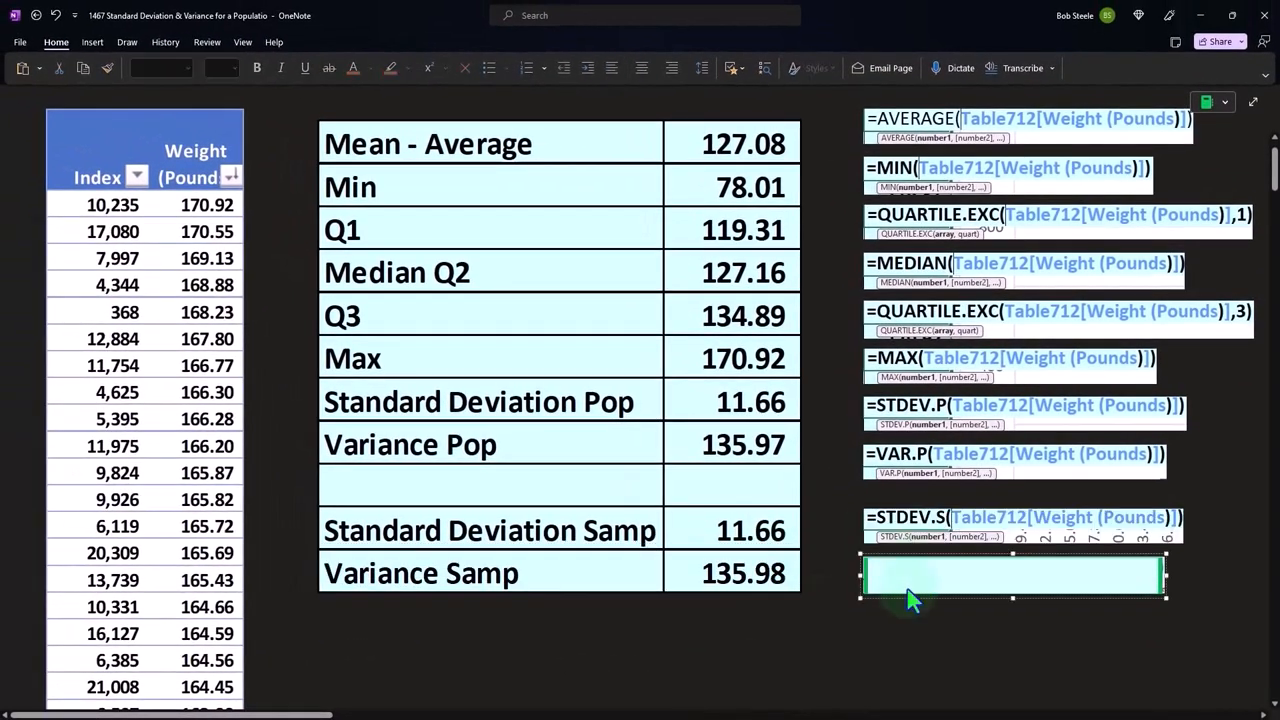
# Enter the =VAR.S(Table712[Weight (Pounds)]) formula for the sample variance.
pyautogui.write('=VAR.S(Table712[Weight (Pounds)])')
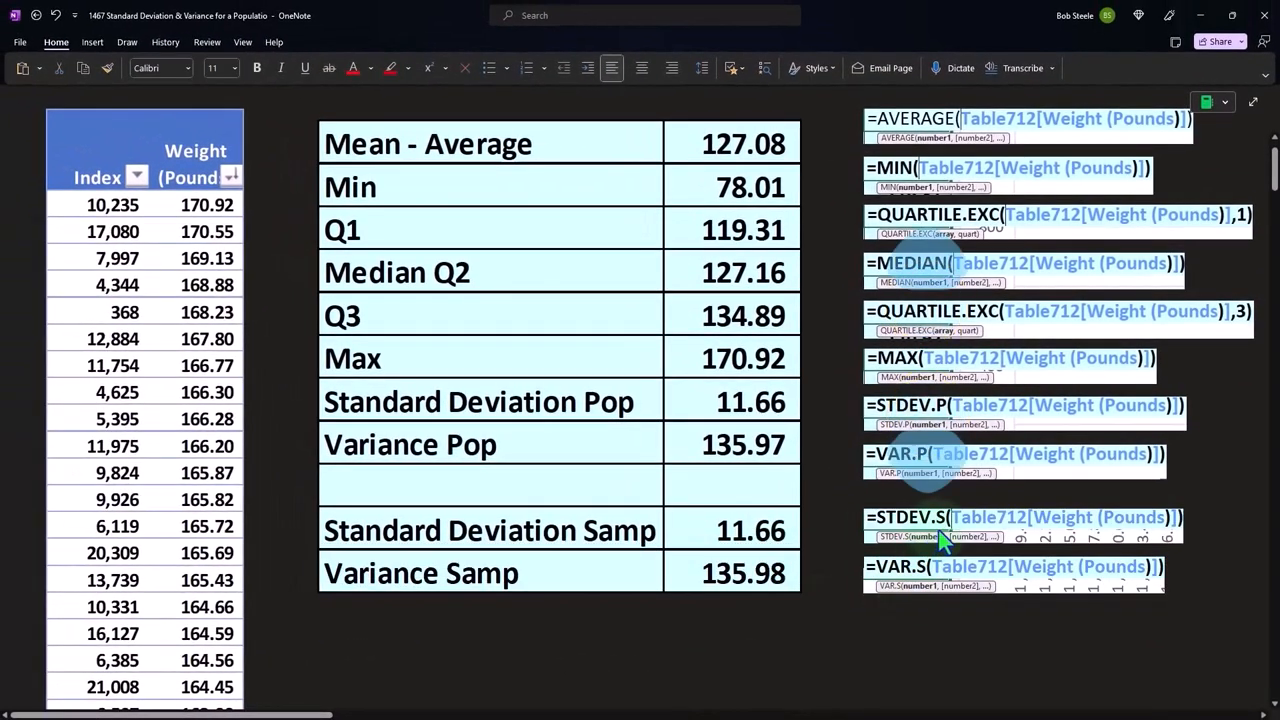